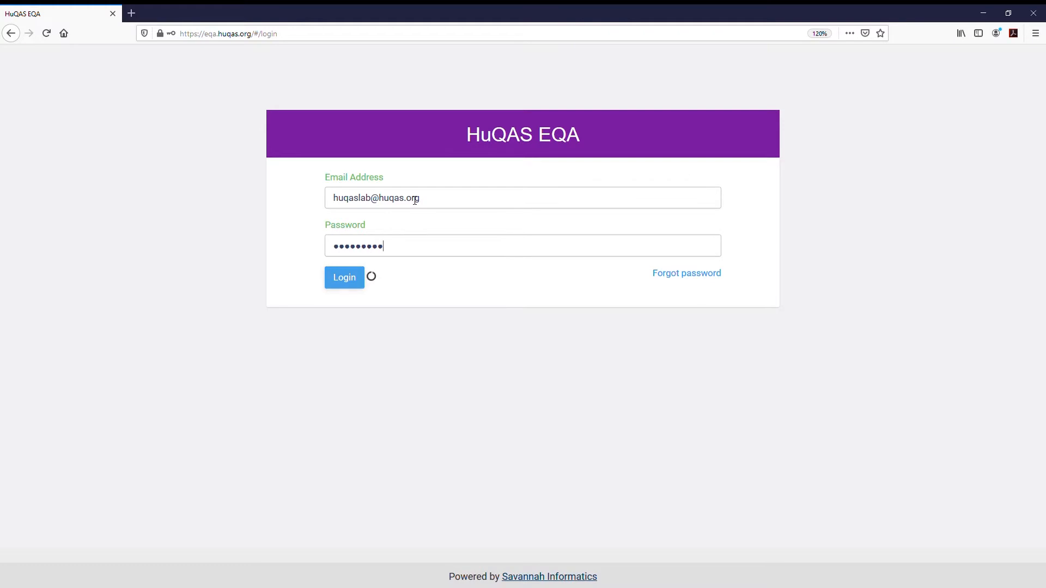
Step: Log in to the HuQAS laboratory account with the entered email and password
{"action": "left_click", "coordinate": [344, 278]}
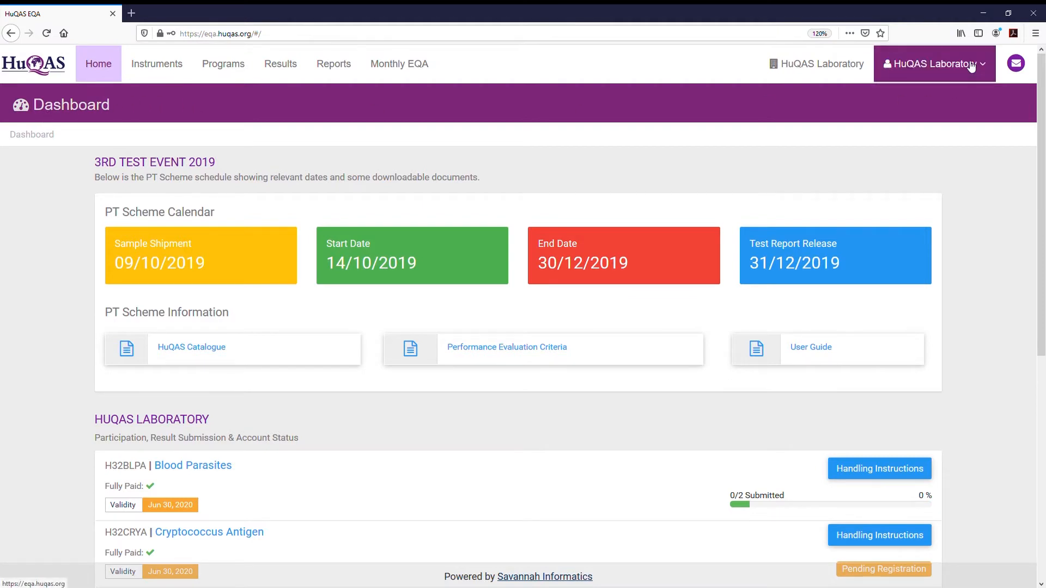
Step: Open the HuQAS Laboratory account's Profile page from the top-right account dropdown
{"action": "left_click", "coordinate": [935, 63]}
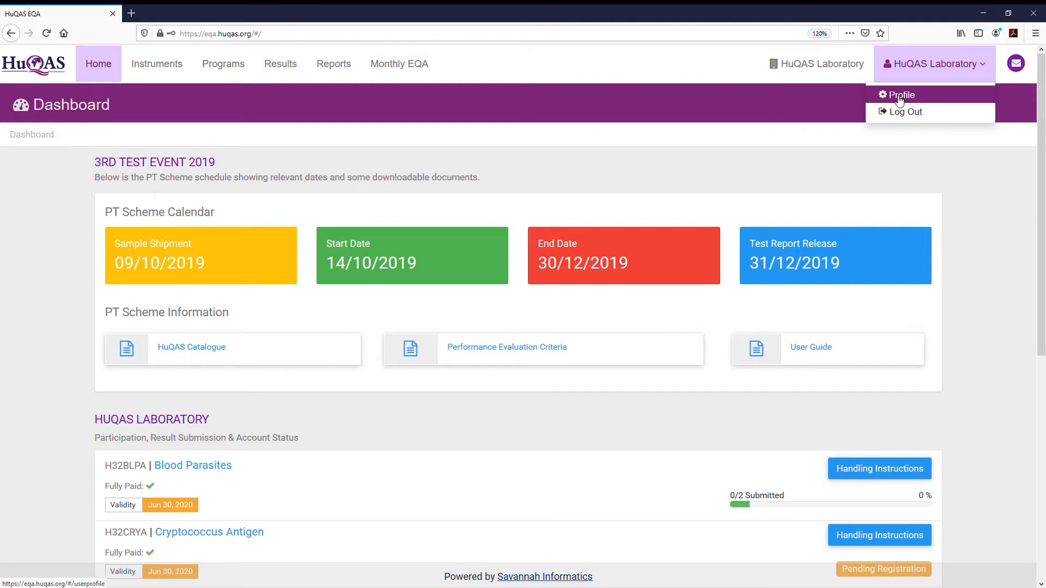
{"action": "left_click", "coordinate": [901, 94]}
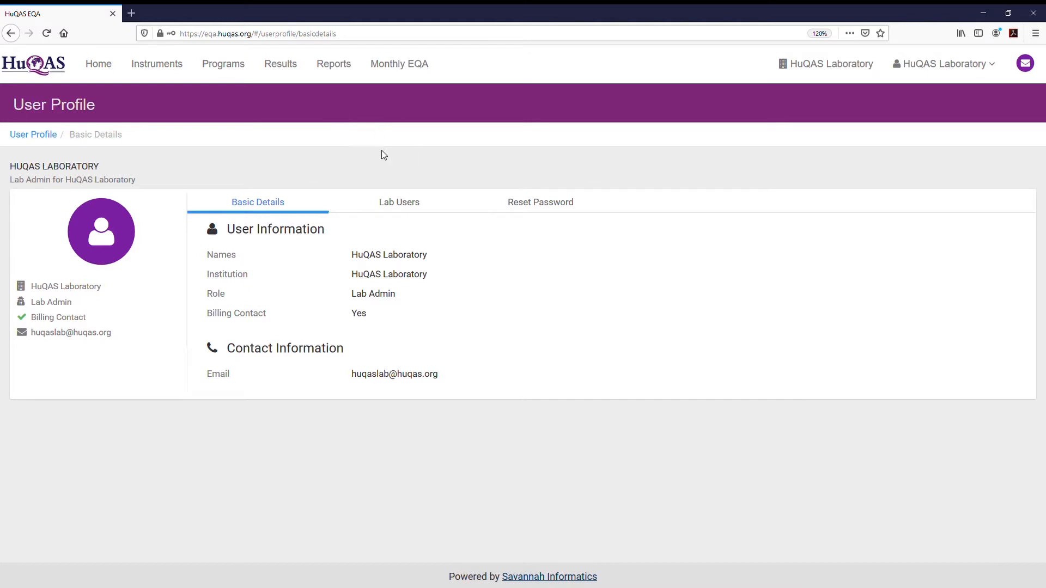
{"action": "mouse_move", "coordinate": [404, 209]}
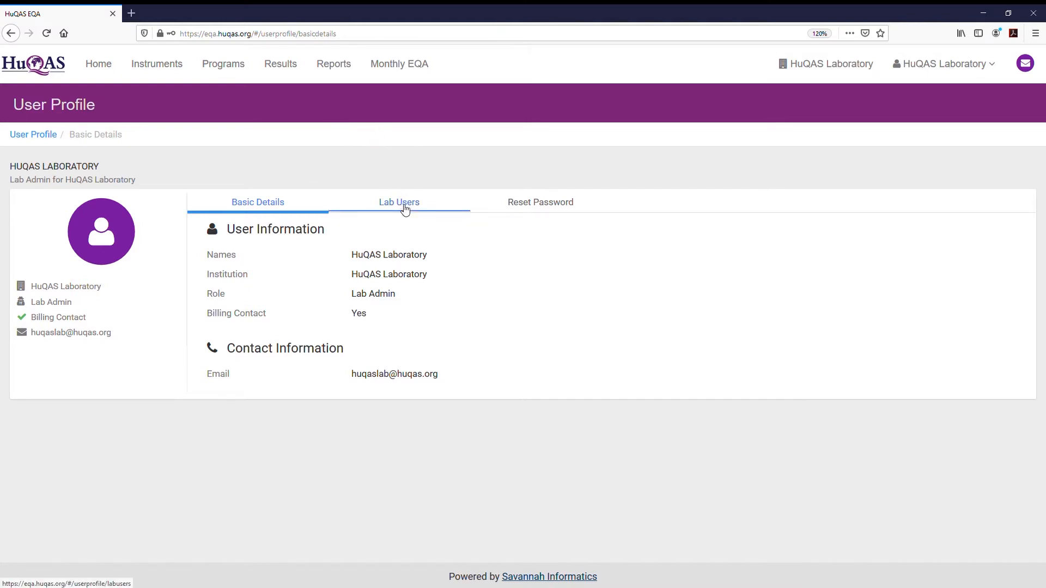
Step: Show the Lab Users list and start a blank Add User form
{"action": "left_click", "coordinate": [399, 202]}
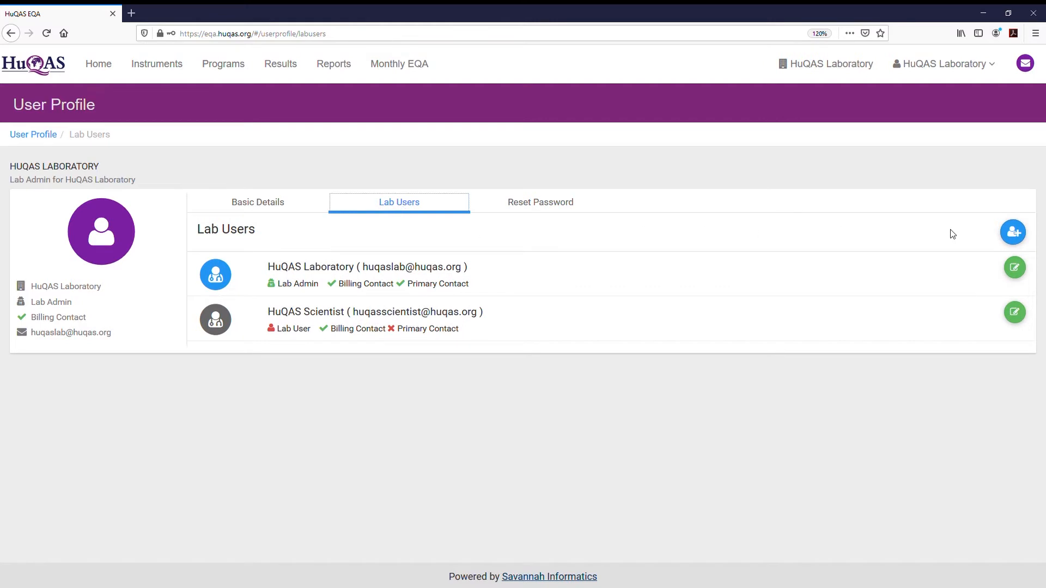
{"action": "left_click", "coordinate": [1005, 232]}
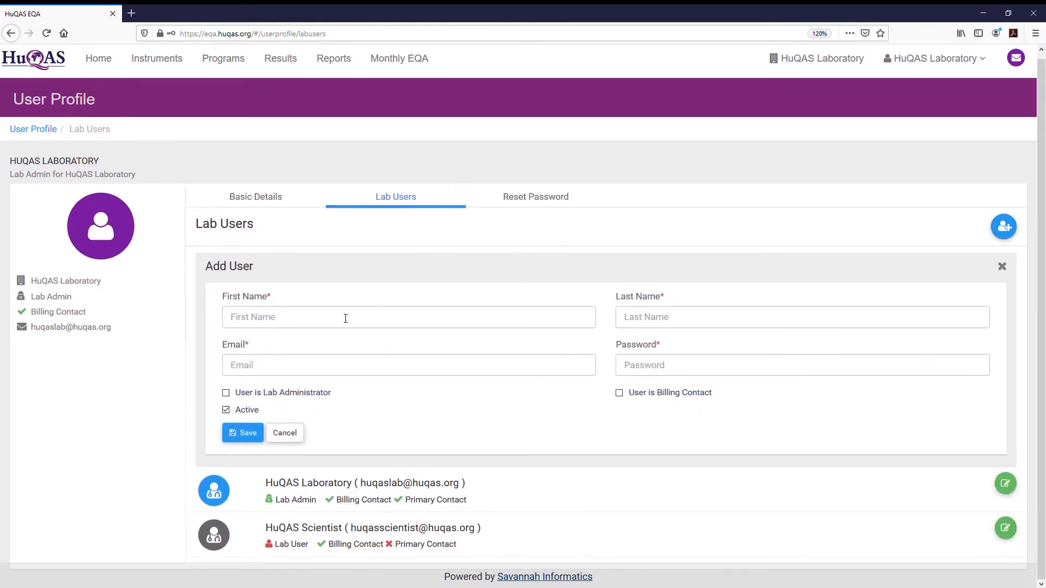
Step: Enter first name Huqas, last name user, a huqasuser .com email and a password
{"action": "type", "text": "Huqa"}
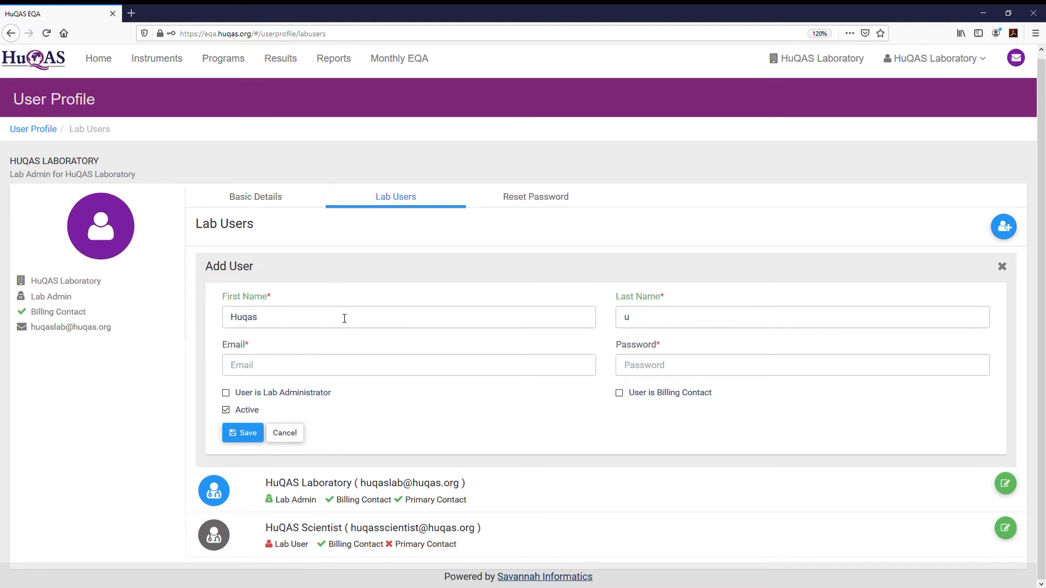
{"action": "type", "text": "ser"}
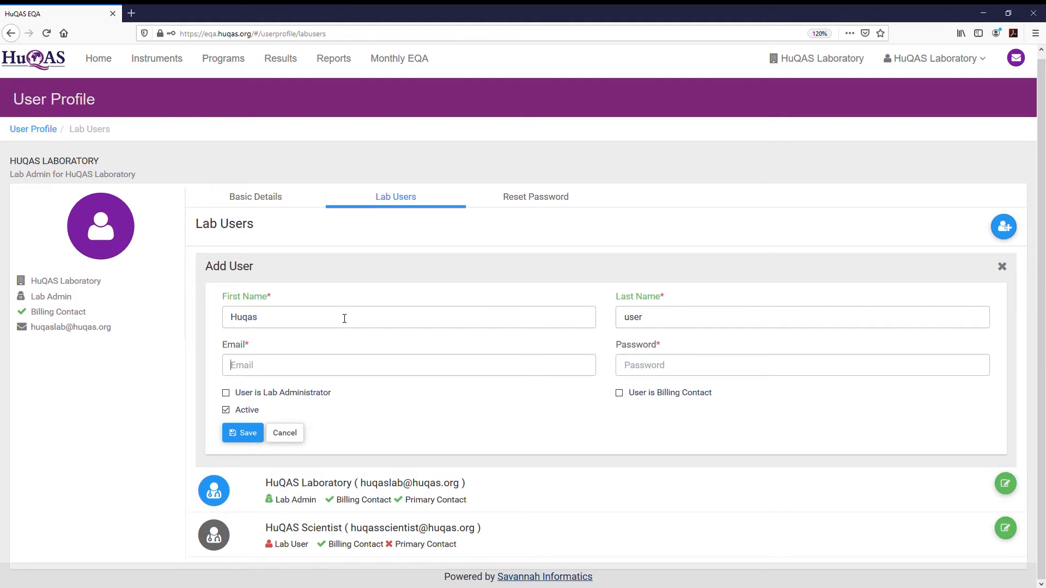
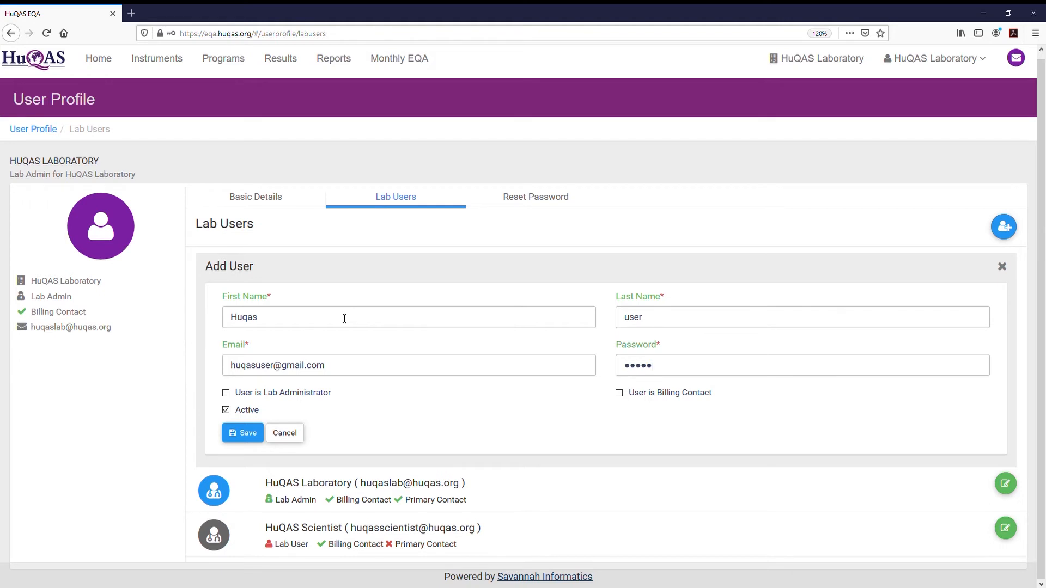
{"action": "type", "text": "••"}
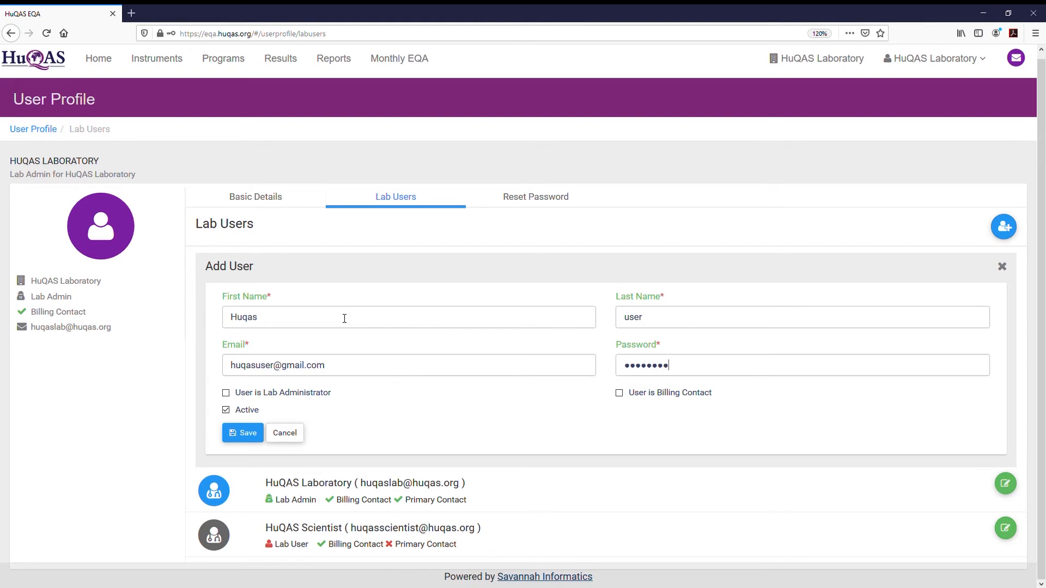
{"action": "left_click", "coordinate": [242, 433]}
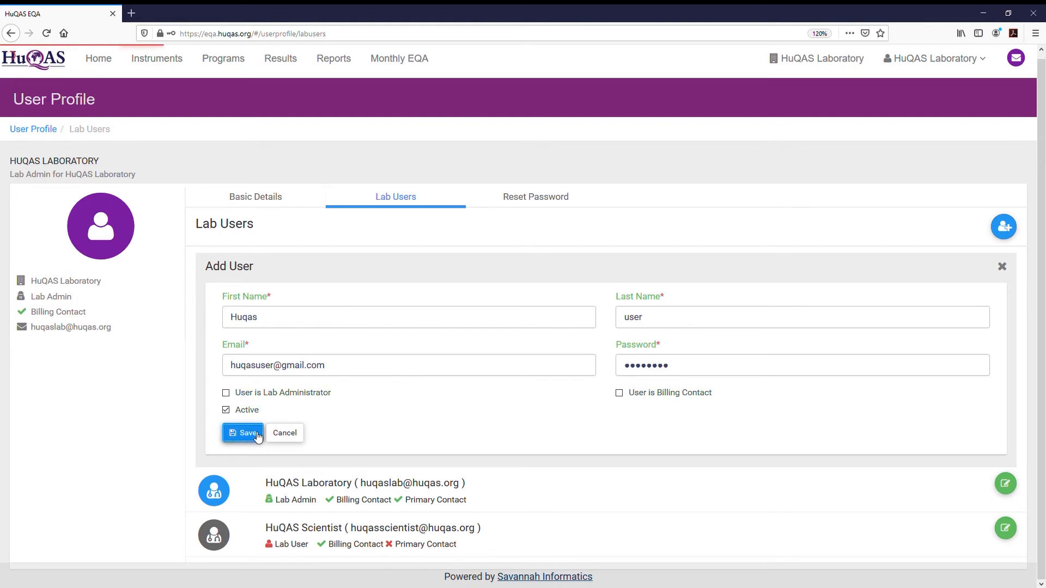
Step: Save the Add User form, adding Huqas user as the third lab user
{"action": "left_click", "coordinate": [245, 434]}
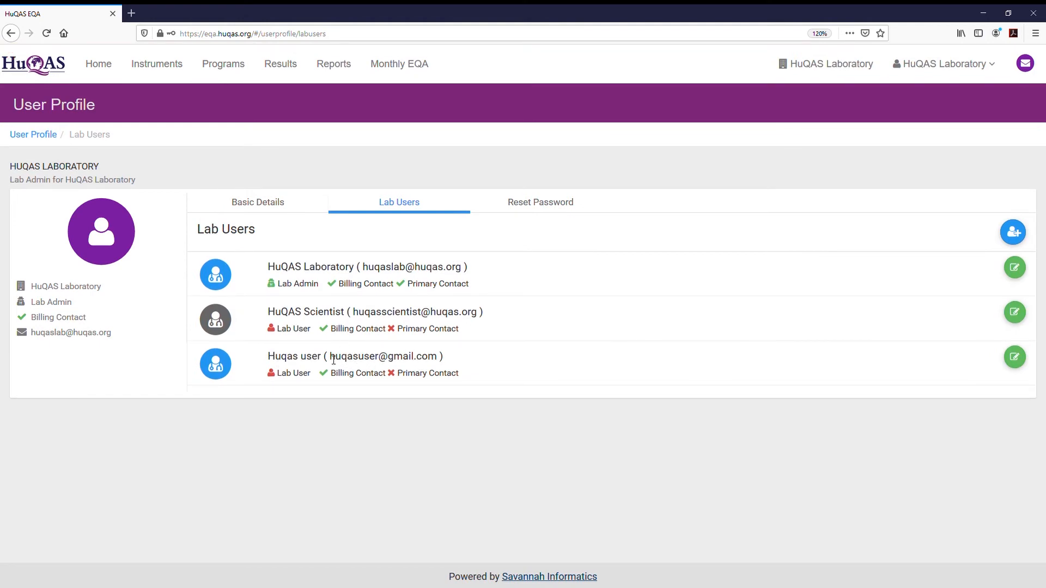
{"action": "mouse_move", "coordinate": [215, 319]}
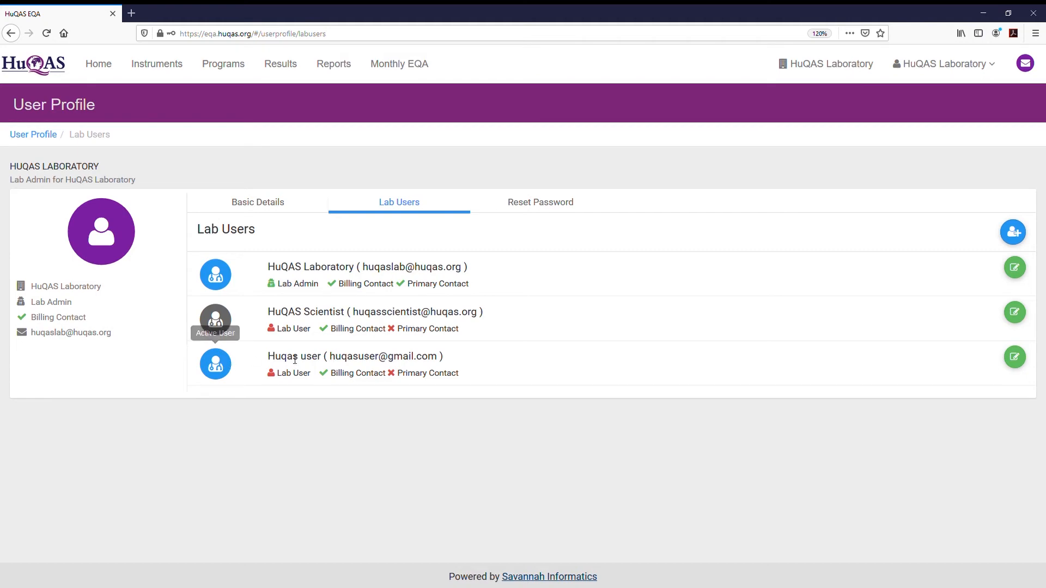
{"action": "mouse_move", "coordinate": [1015, 357]}
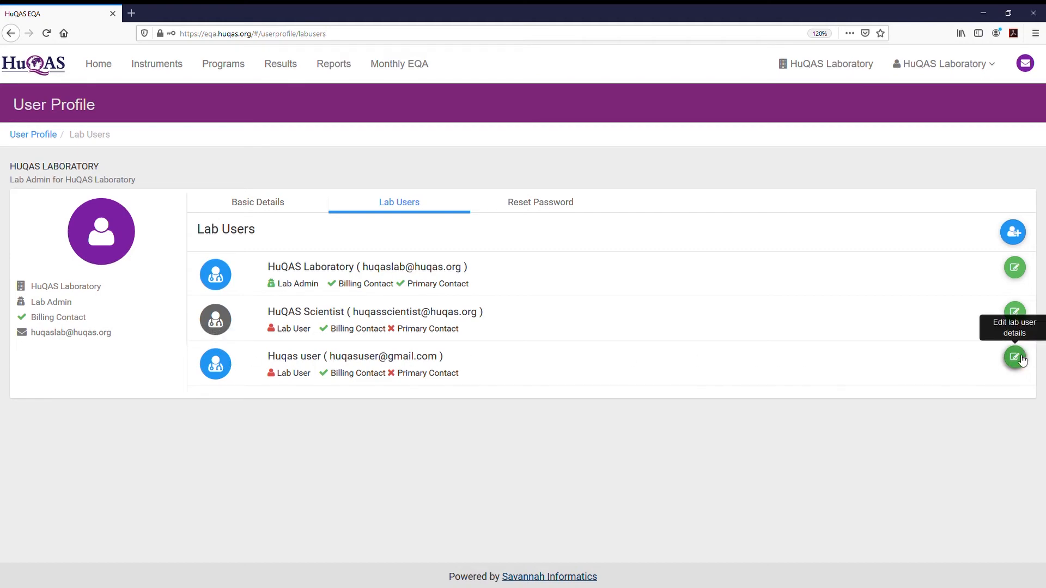
{"action": "left_click", "coordinate": [1013, 357]}
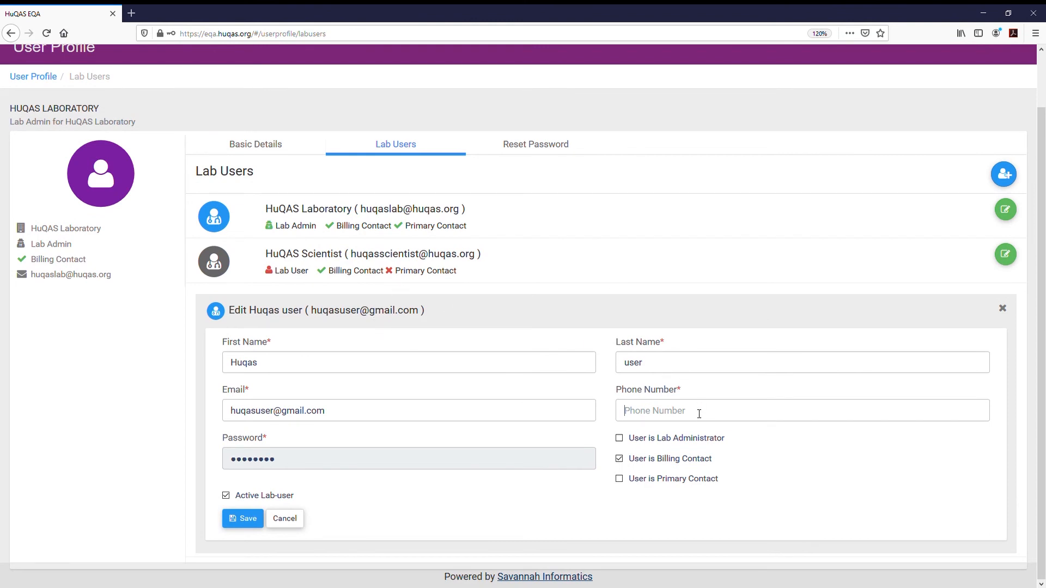
{"action": "type", "text": "0"}
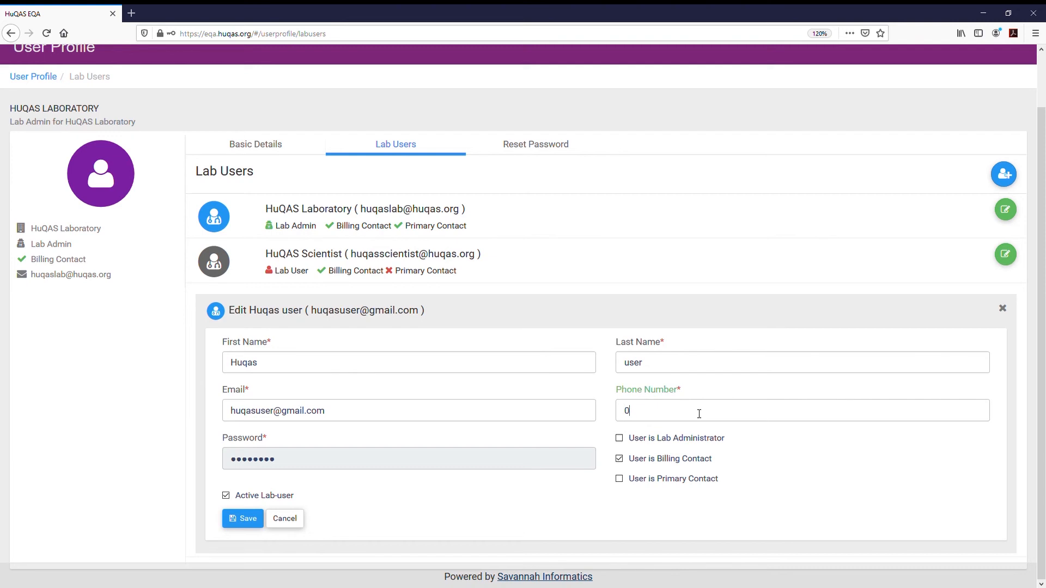
{"action": "type", "text": "71"}
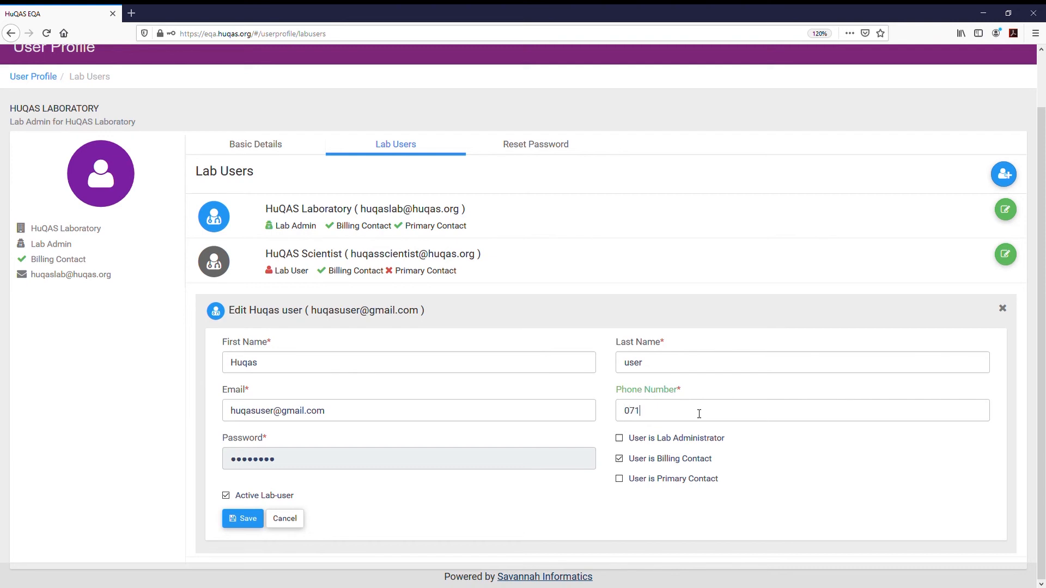
{"action": "type", "text": "2345"}
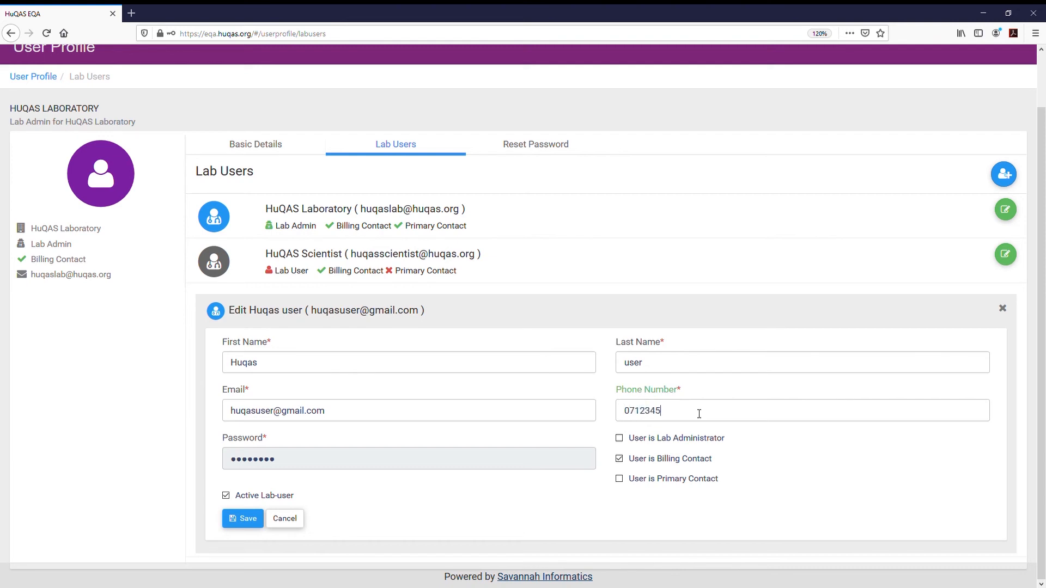
{"action": "type", "text": "678"}
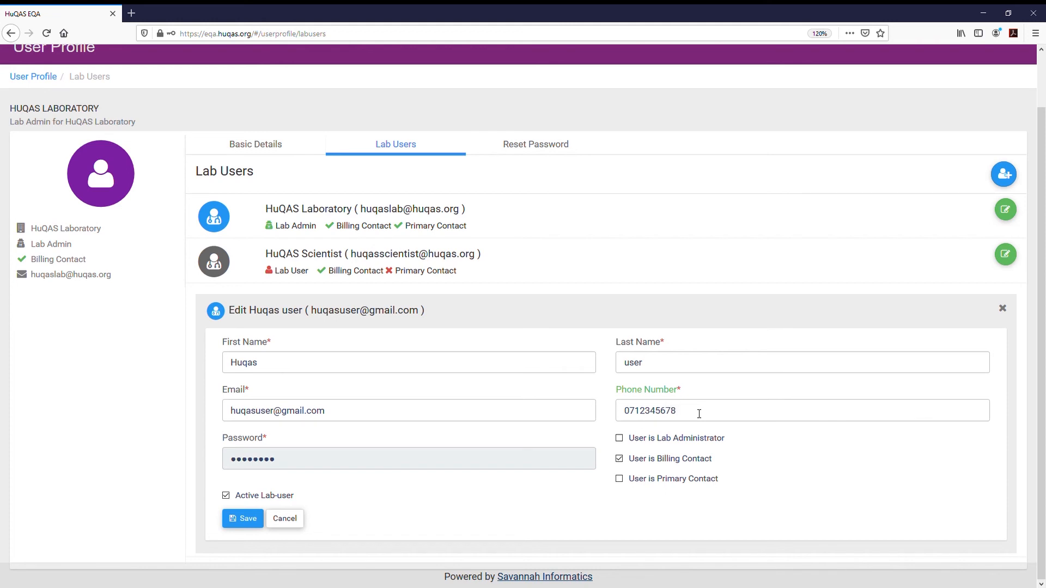